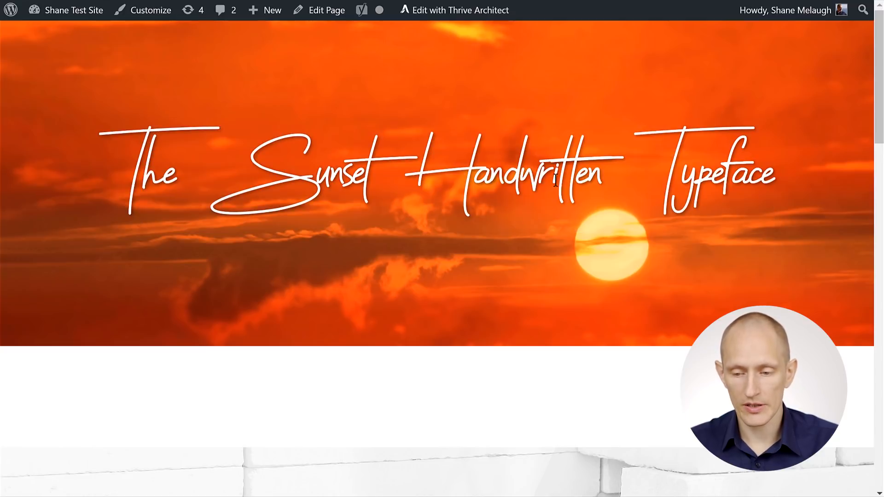
{"action": "mouse_move", "coordinate": [555, 255]}
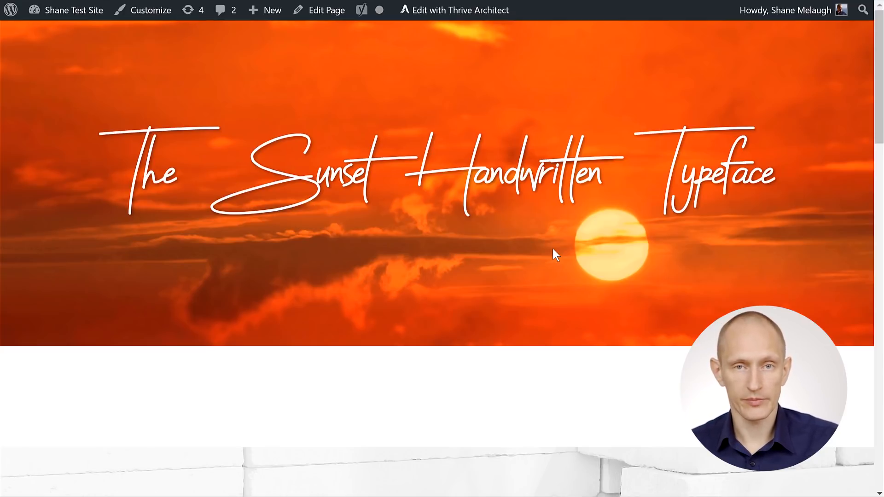
{"action": "mouse_move", "coordinate": [605, 54]}
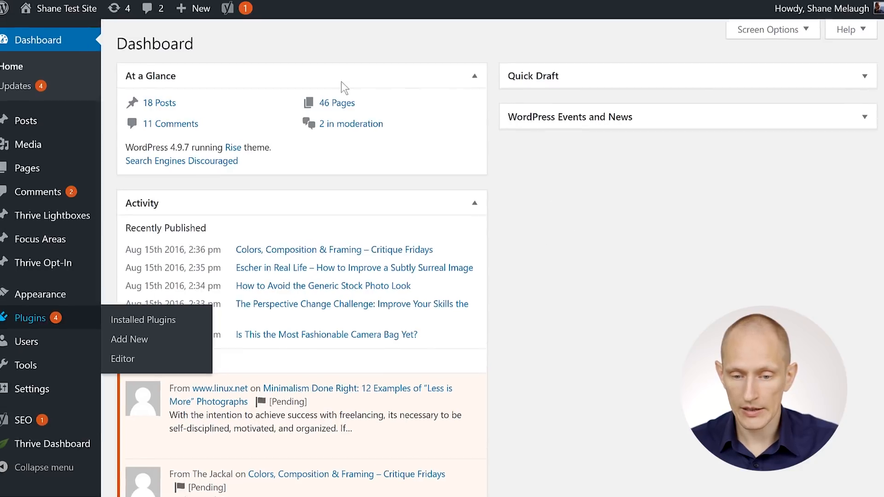
Step: Search the Add Plugins page for 'custom fonts', showing the Custom Fonts plugin active
{"action": "left_click", "coordinate": [143, 320]}
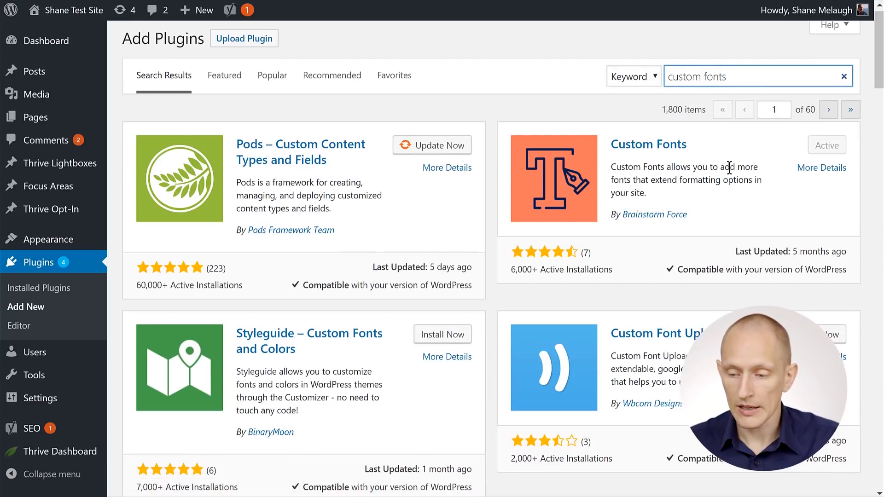
{"action": "scroll", "scroll_direction": "down", "scroll_amount": 3}
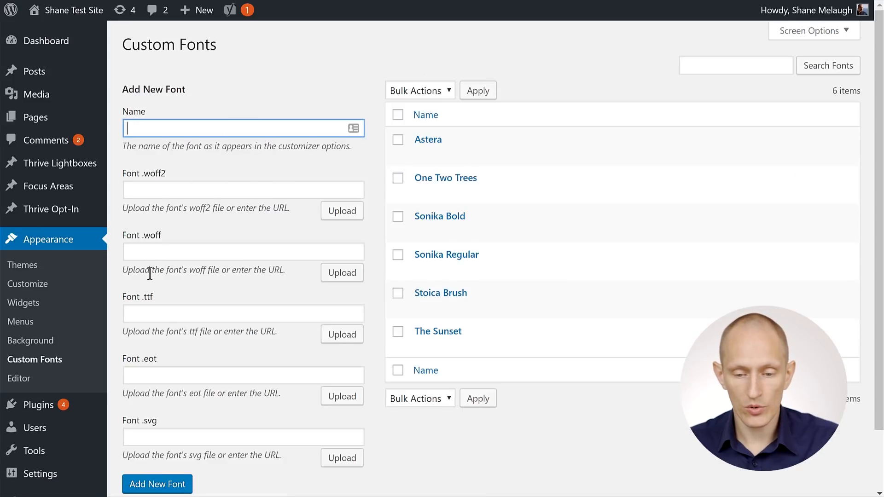
Step: Enter 'Harmony' as the new font's name in the Custom Fonts form
{"action": "scroll", "scroll_direction": "down", "scroll_amount": 3}
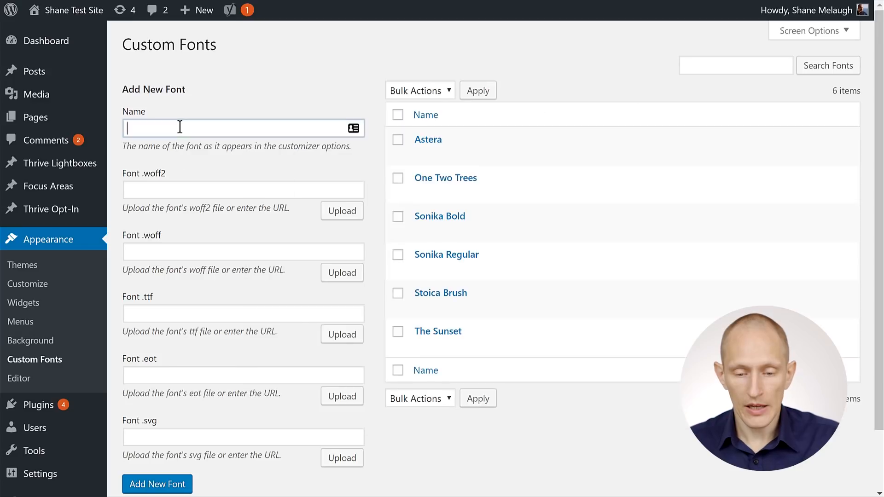
{"action": "type", "text": "Harm"}
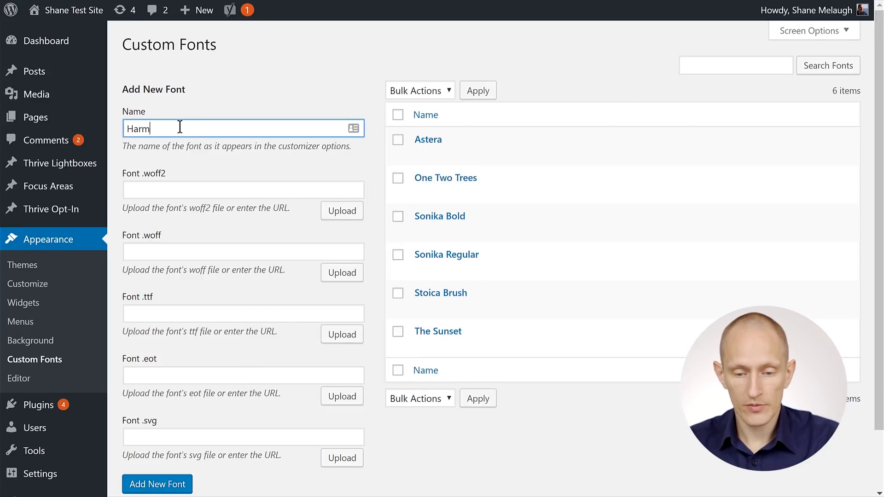
{"action": "type", "text": "ony"}
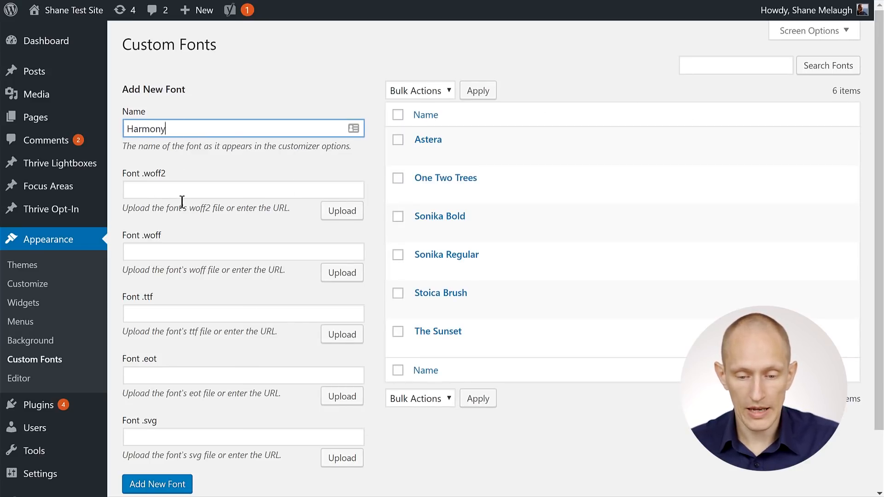
{"action": "scroll", "scroll_direction": "down", "scroll_amount": 3}
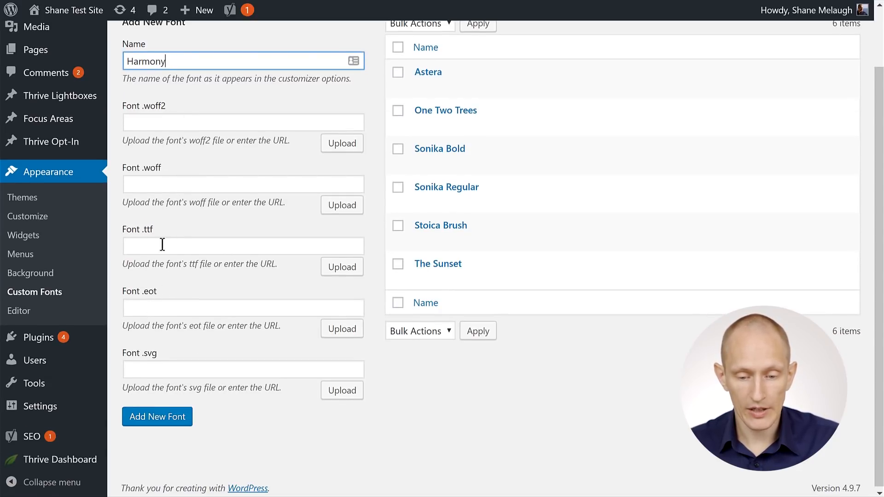
{"action": "mouse_move", "coordinate": [341, 267]}
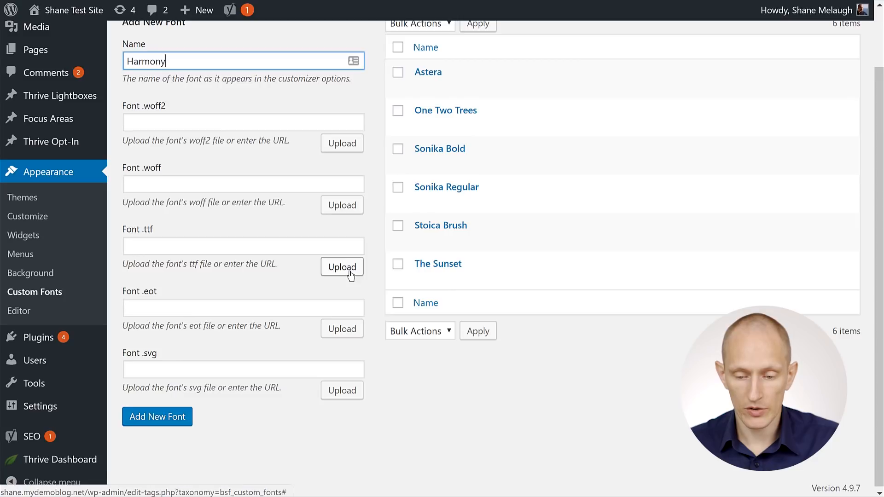
Step: Attach Harmony.ttf from the media library and save Harmony as a new font
{"action": "left_click", "coordinate": [341, 267]}
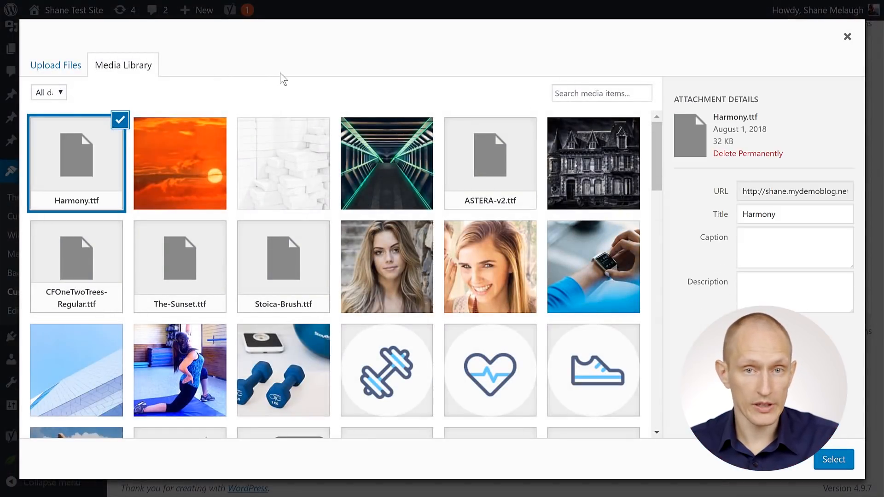
{"action": "left_click", "coordinate": [834, 459]}
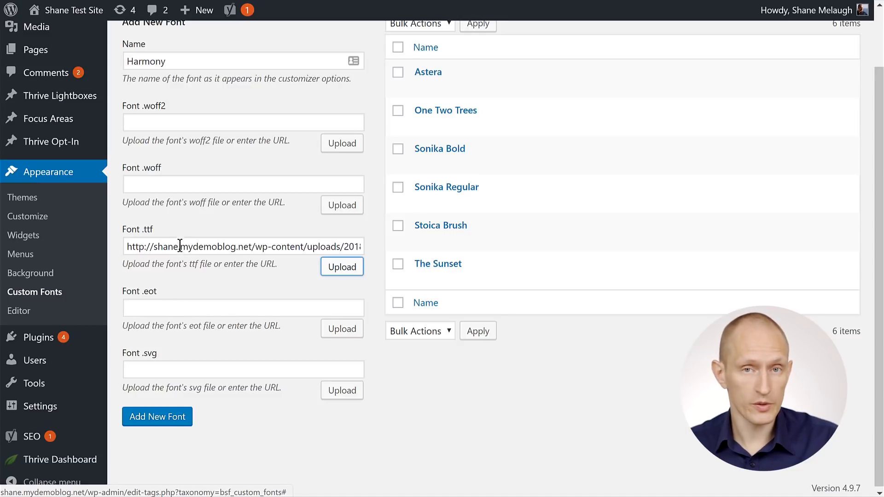
{"action": "mouse_move", "coordinate": [184, 237]}
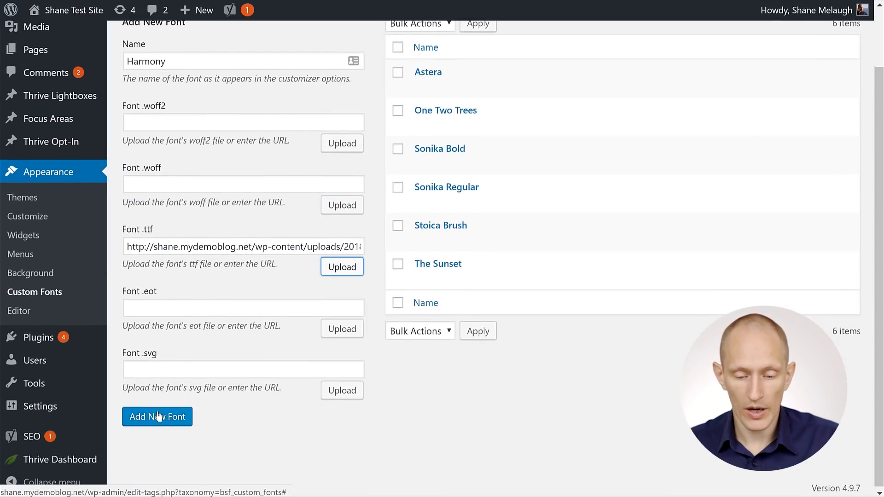
{"action": "left_click", "coordinate": [157, 416]}
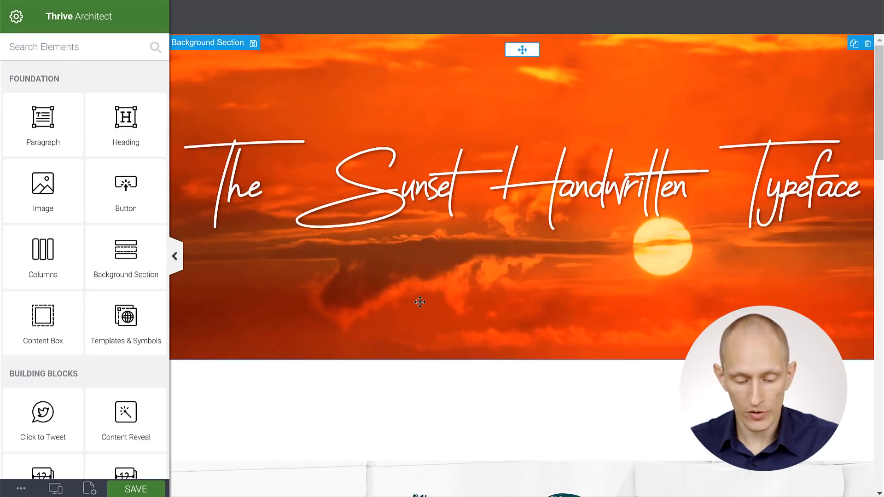
Step: Show the heading's custom font list from the Custom Fonts Plugin source
{"action": "left_click", "coordinate": [136, 489]}
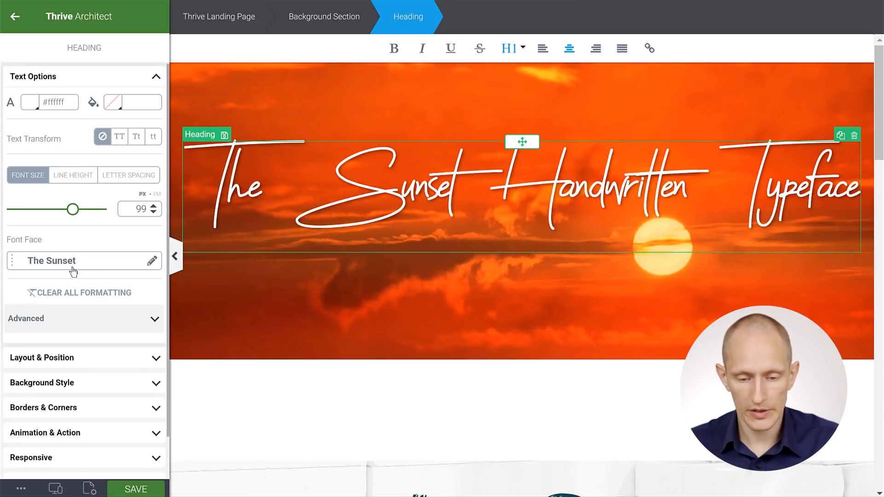
{"action": "left_click", "coordinate": [150, 261]}
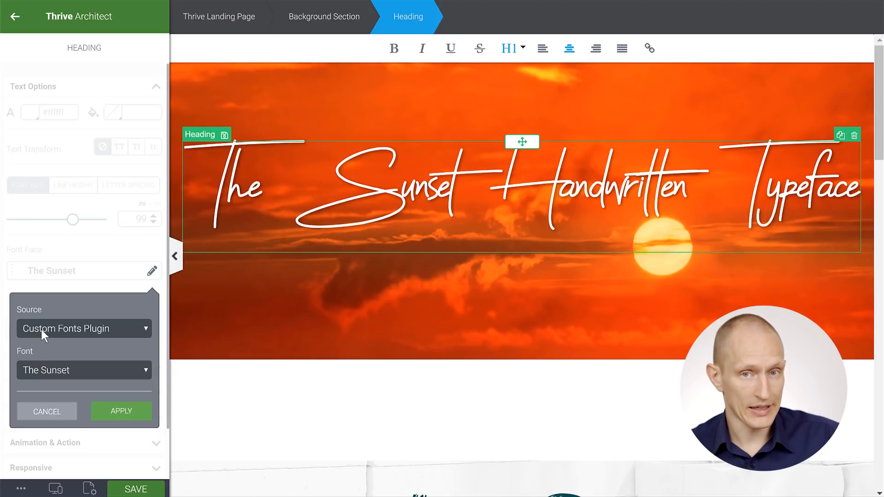
{"action": "mouse_move", "coordinate": [116, 333]}
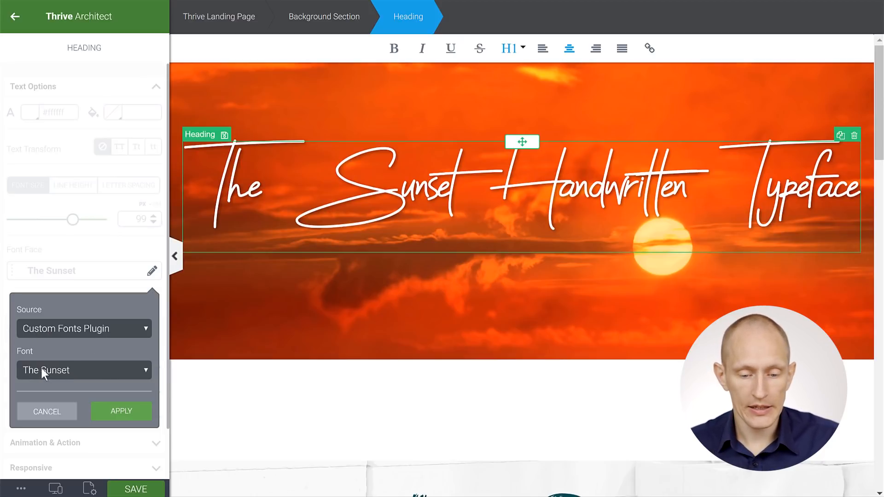
{"action": "left_click", "coordinate": [83, 370]}
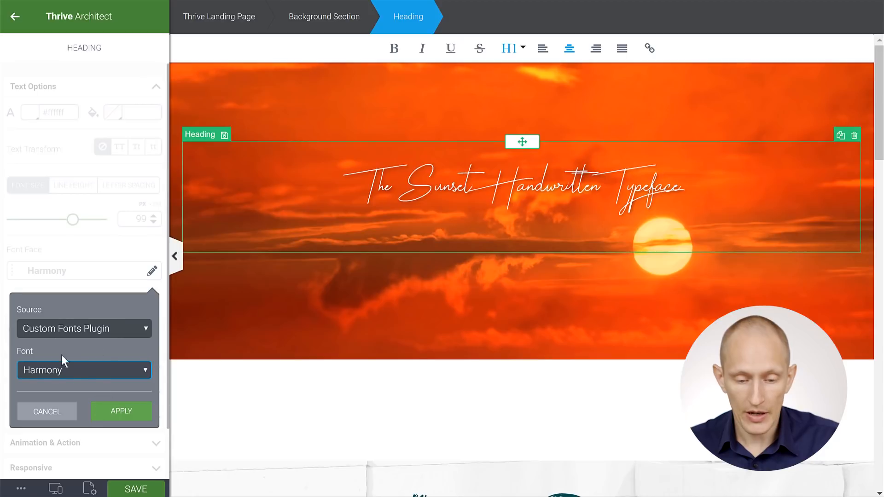
Step: Switch the heading through Sonika Bold to Stoica Brush and apply it
{"action": "left_click", "coordinate": [84, 370]}
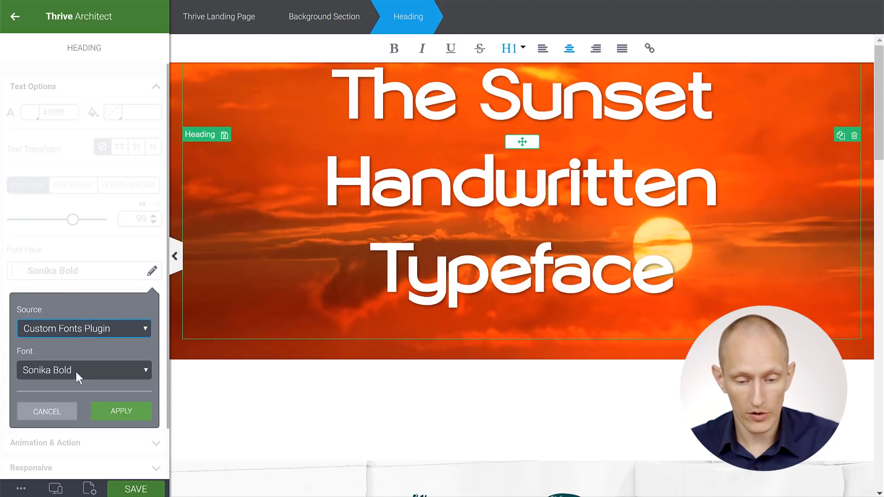
{"action": "left_click", "coordinate": [84, 370]}
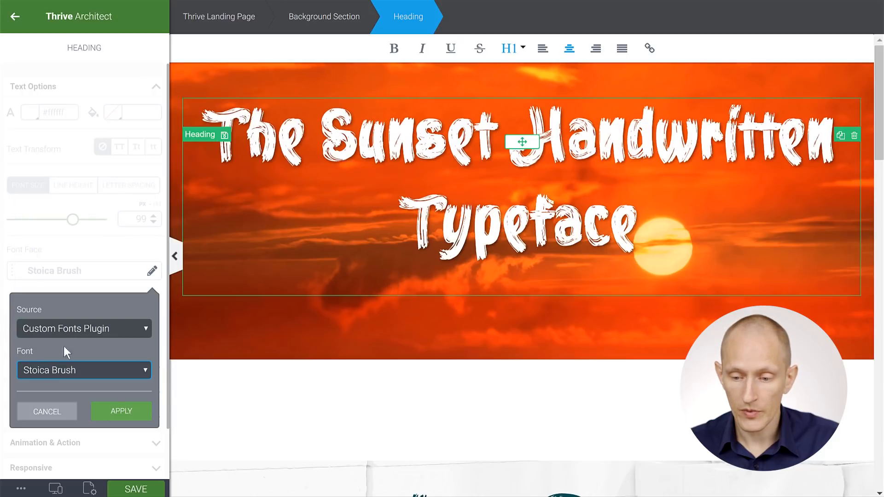
{"action": "left_click", "coordinate": [121, 411]}
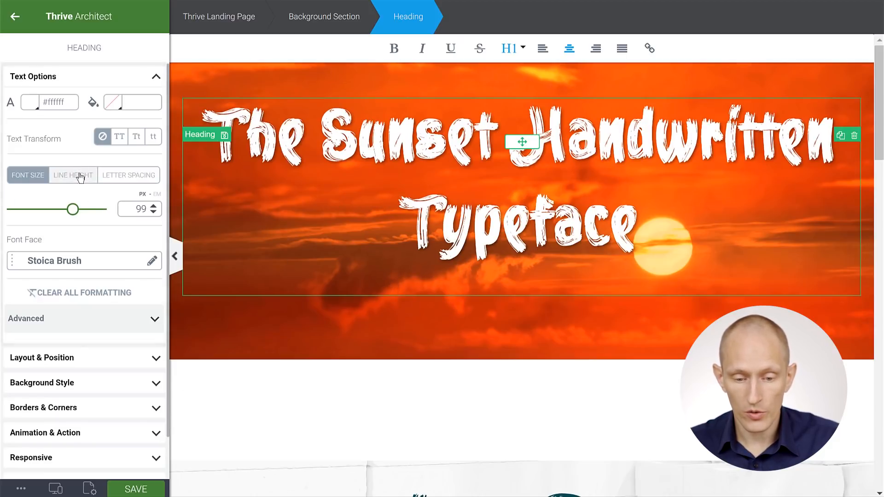
Step: Reduce the heading's font size from 99 to 67 so the title fits one line
{"action": "left_click_drag", "start_coordinate": [73, 209], "coordinate": [51, 209]}
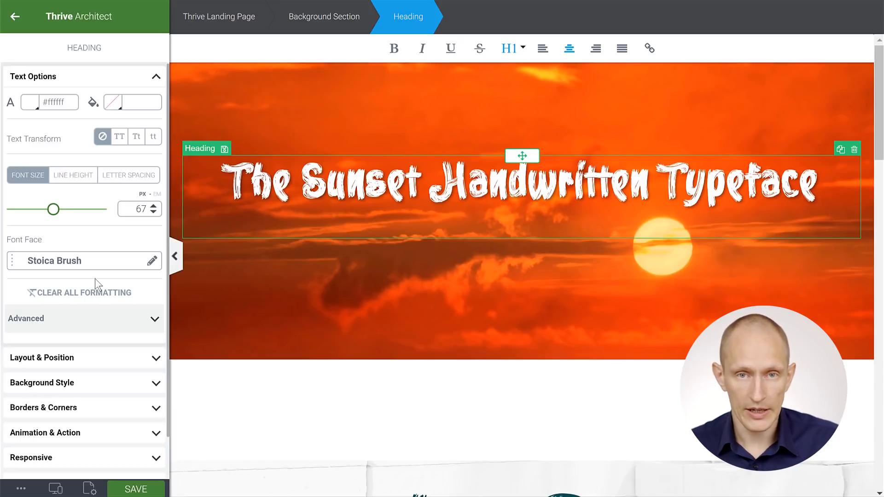
{"action": "mouse_move", "coordinate": [394, 48]}
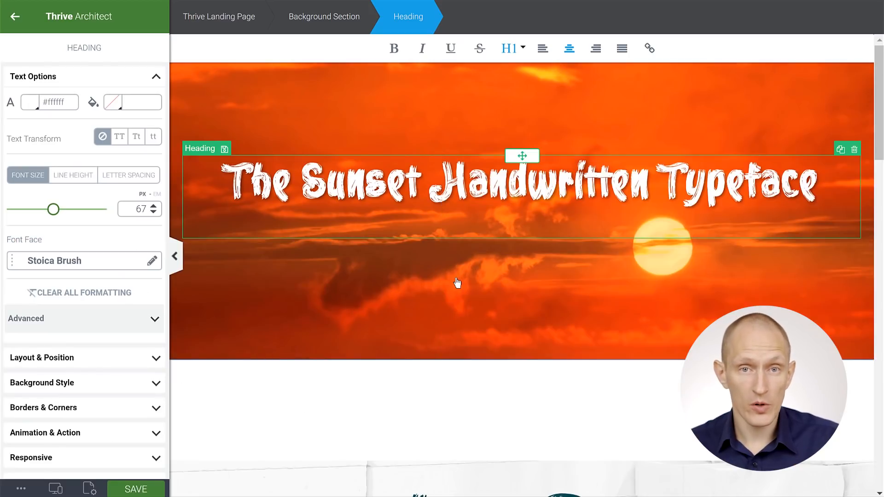
{"action": "mouse_move", "coordinate": [731, 82]}
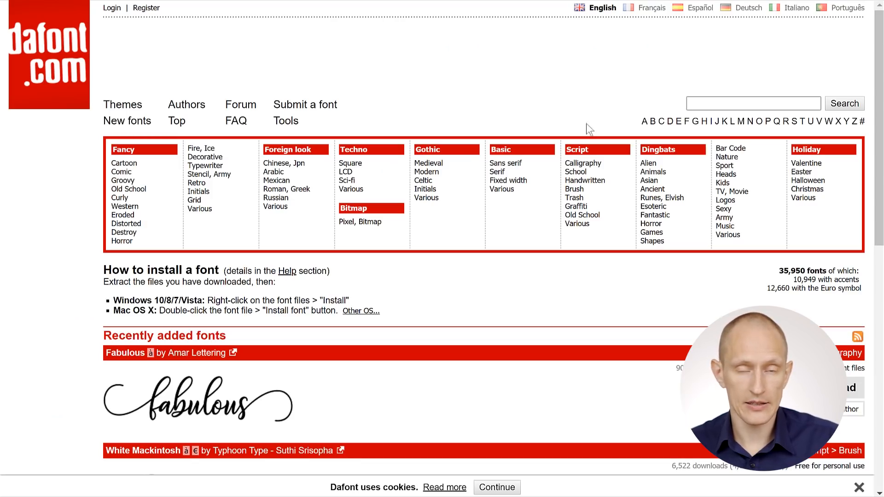
Step: Select the Fabulous font's author note stating the demo is personal use only
{"action": "scroll", "scroll_direction": "down", "scroll_amount": 3}
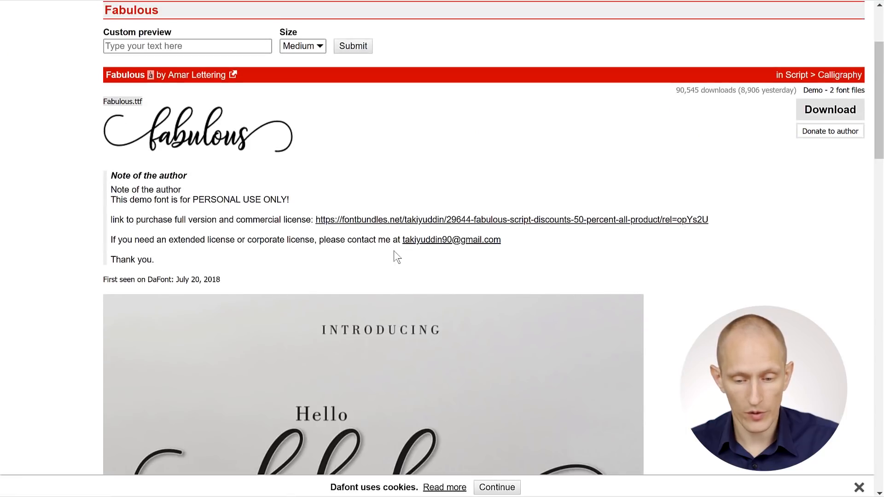
{"action": "left_click_drag", "start_coordinate": [111, 175], "coordinate": [152, 259]}
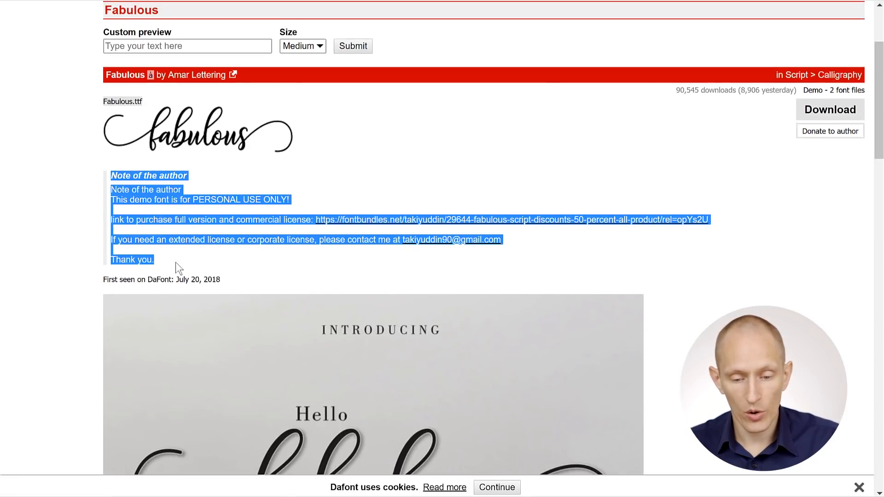
{"action": "left_click", "coordinate": [189, 261]}
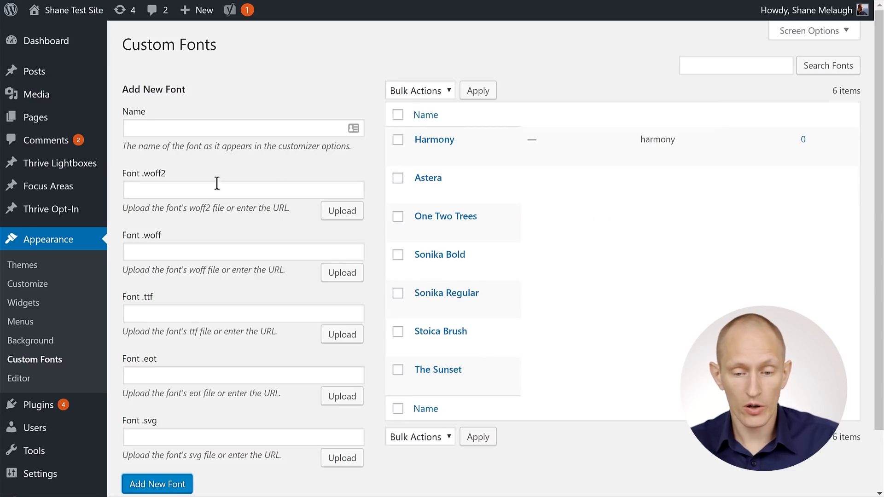
{"action": "scroll", "scroll_direction": "down", "scroll_amount": 3}
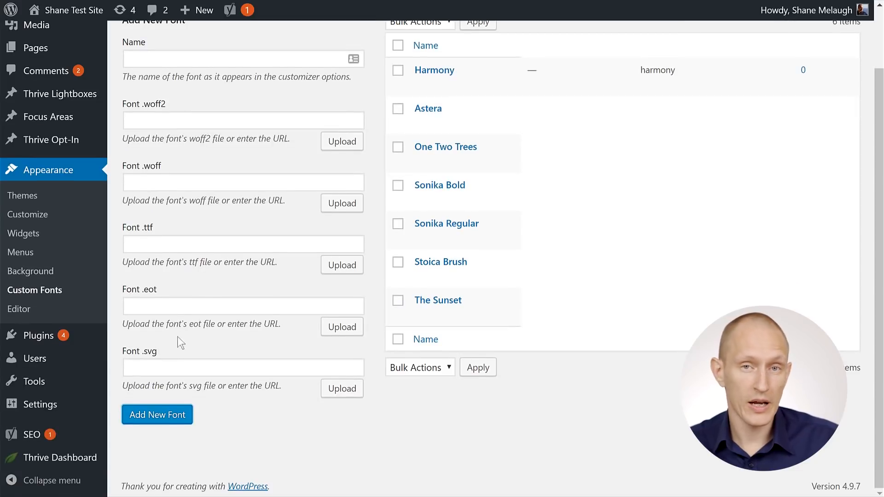
{"action": "mouse_move", "coordinate": [322, 401]}
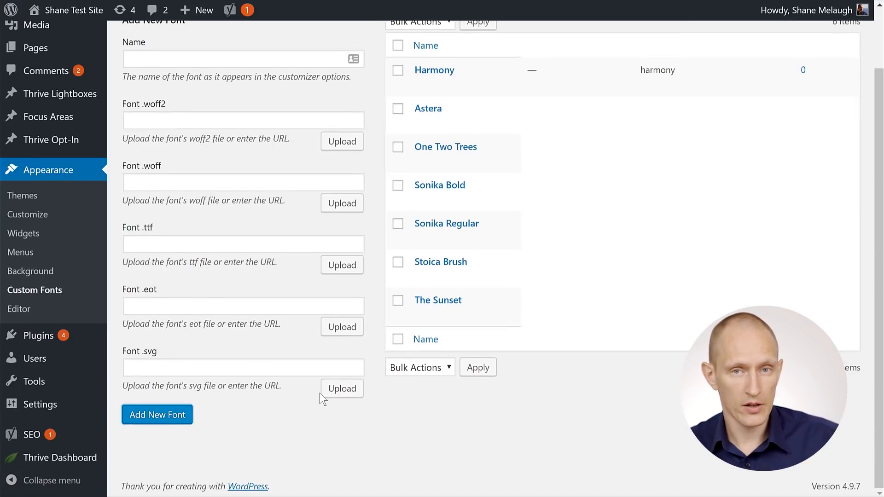